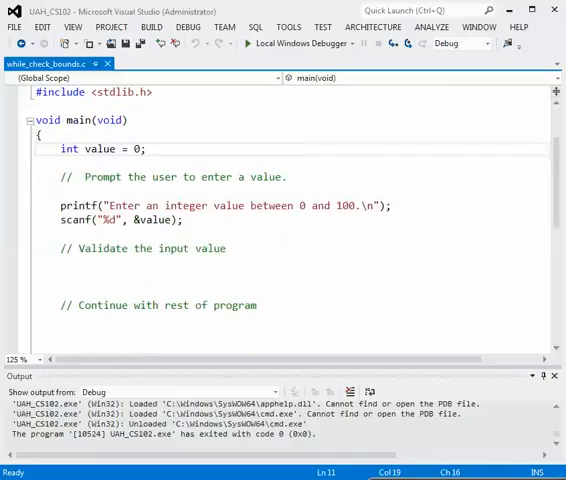
Scroll down to the '// Validate the input value' comment and add a blank line beneath it.
scroll(down, 3)
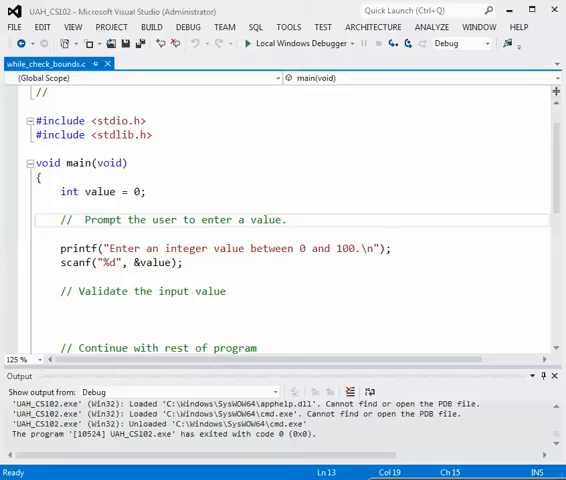
scroll(down, 3)
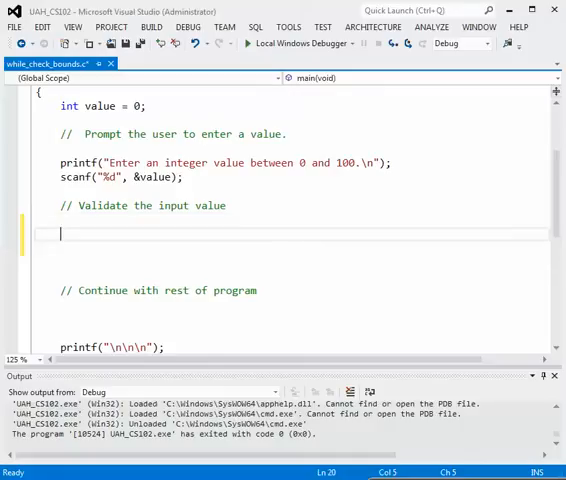
Type while(value < 0 || value > 100) with an empty pair of braces.
text(while)
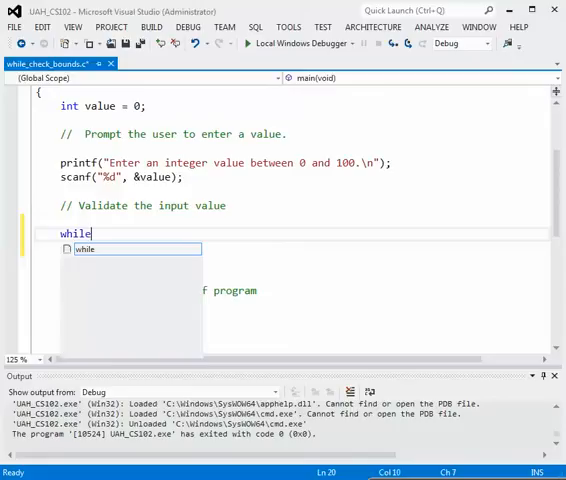
text(()
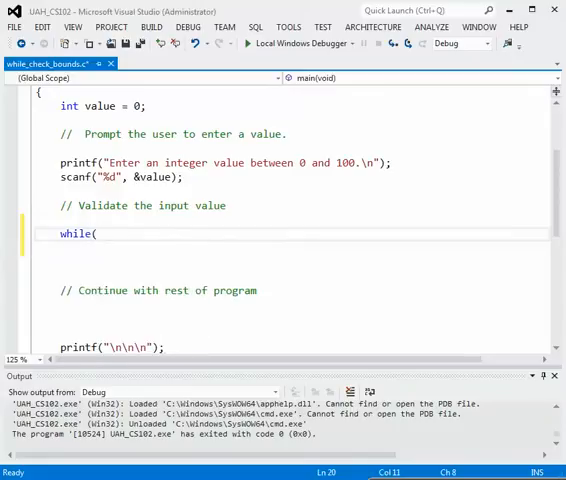
text(value <)
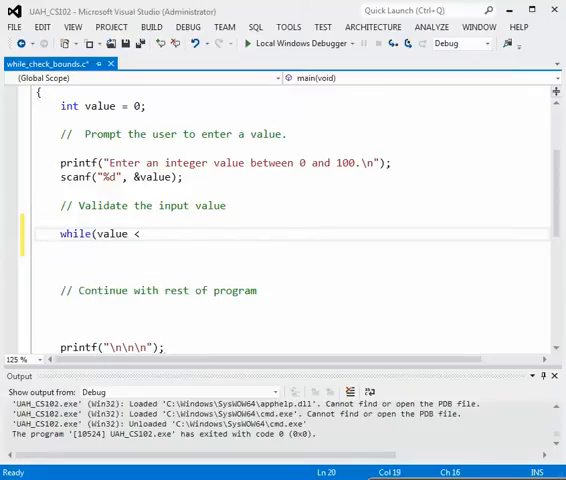
text(0)
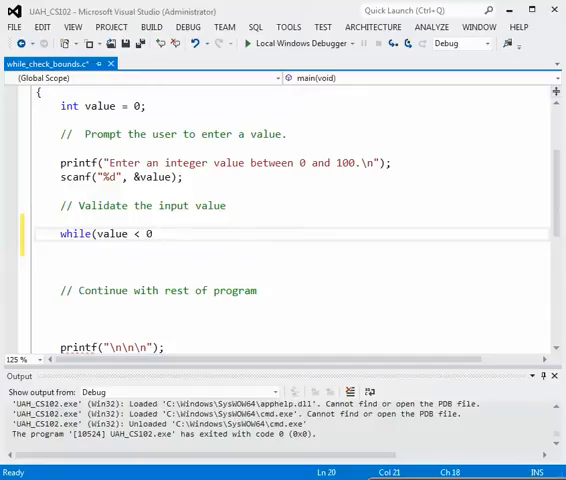
text(||)
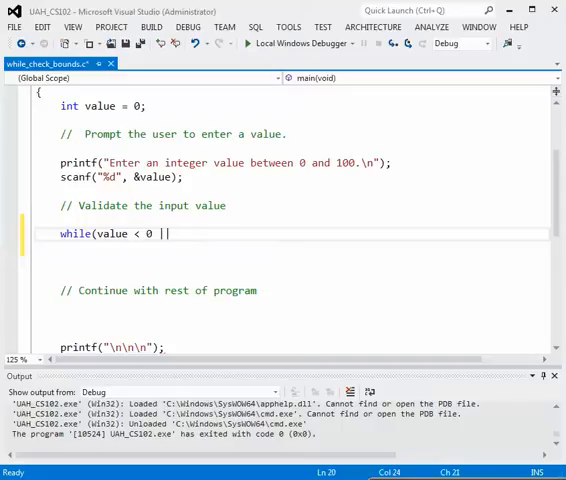
text(value > 100)
text({)
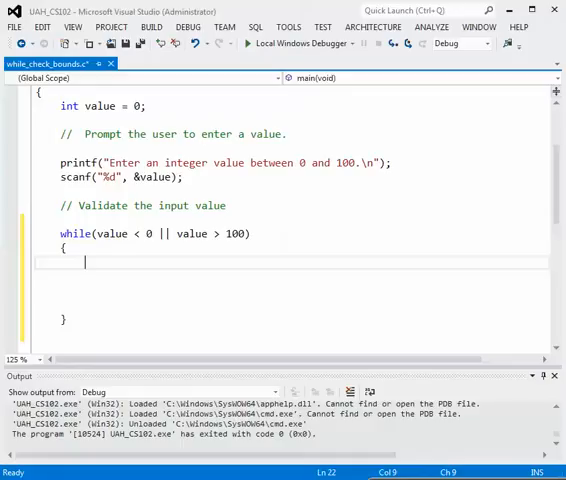
Add printf("ERROR. The inout is out of range.\n"); inside the loop body.
text(printf)
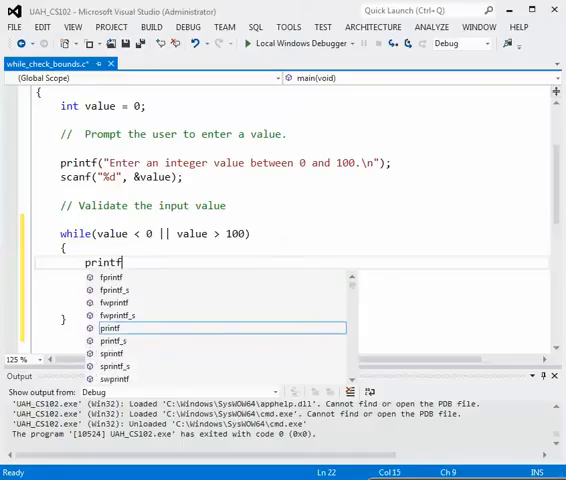
text((")
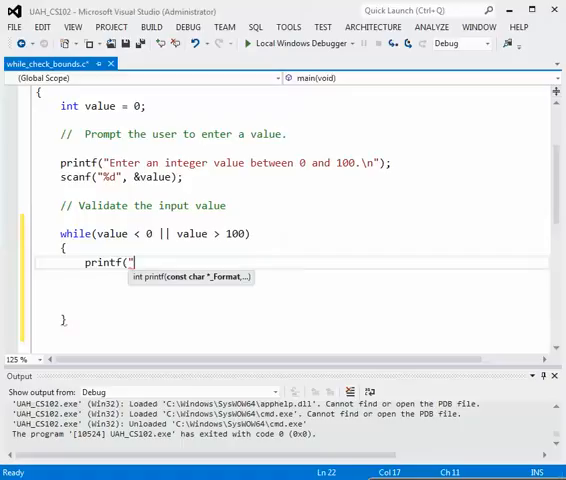
text(ERRO)
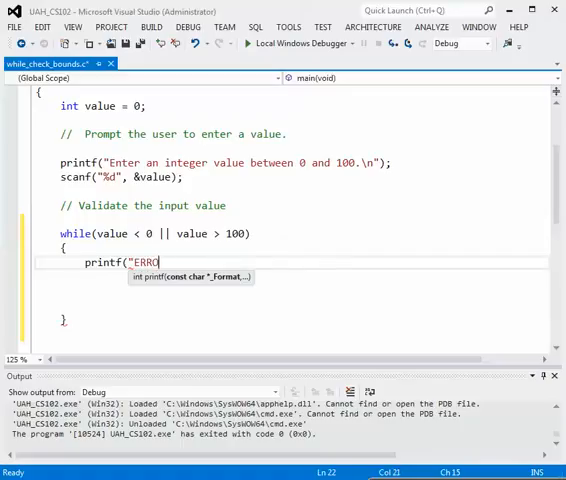
text(R)
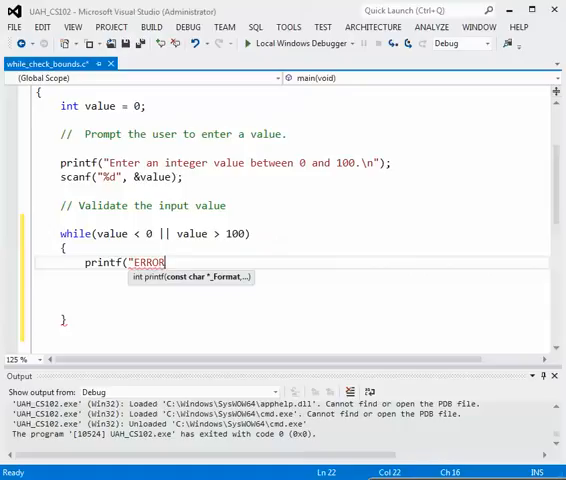
text(. The inout is o)
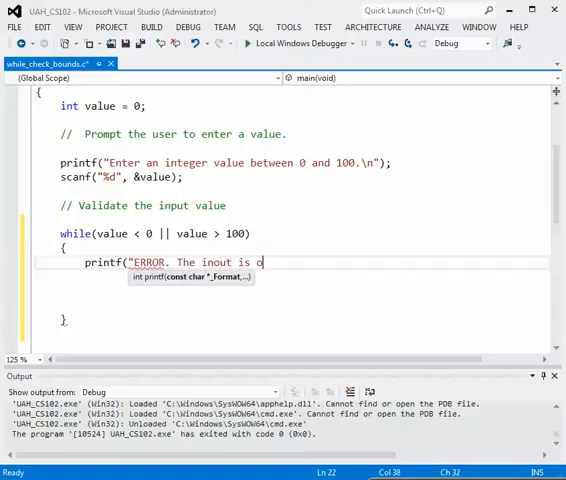
text(ut of range)
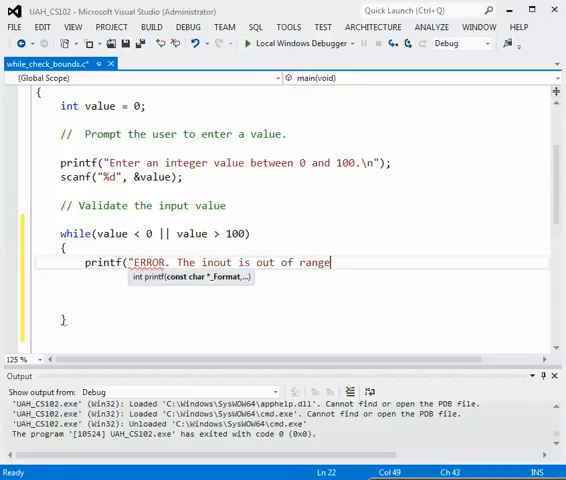
text(.)
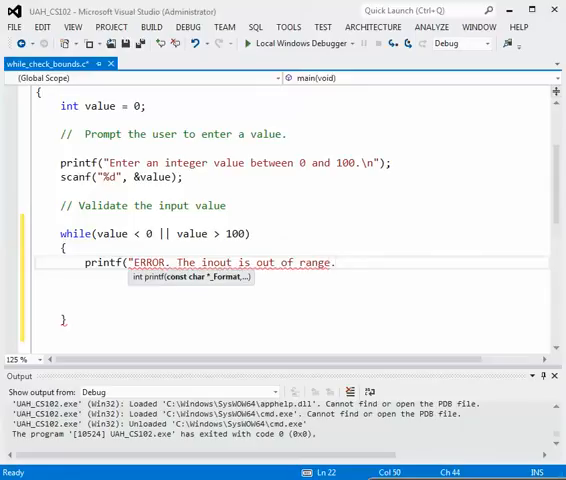
text(\n")
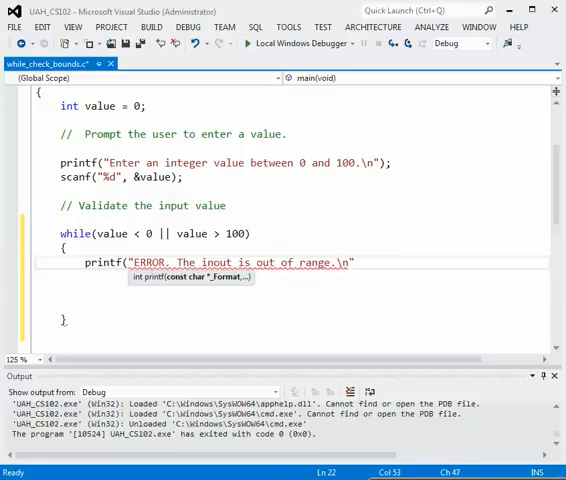
key(enter)
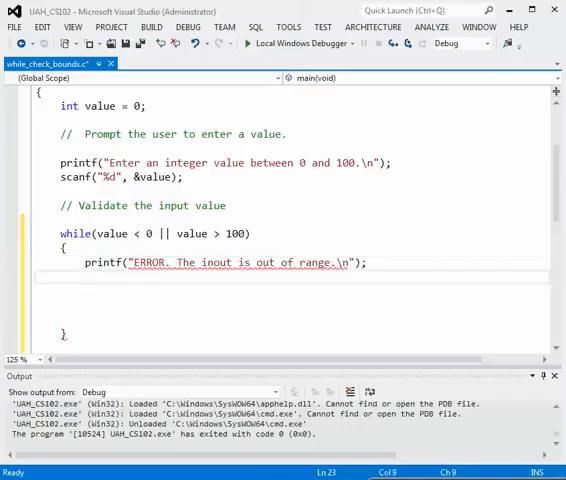
Add printf("Please enter a value between 0 and 100.\n"); below the error line.
text(p)
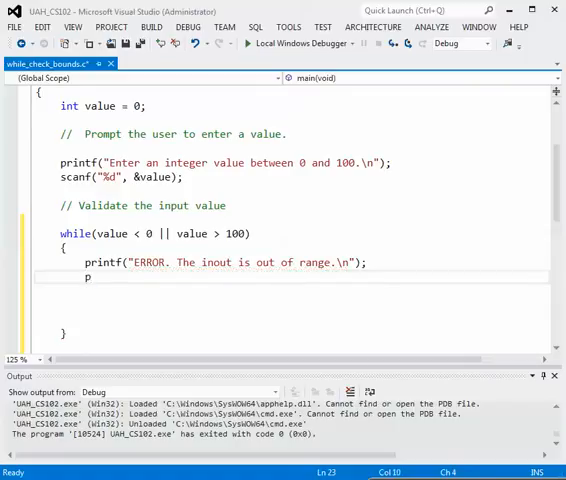
text(rintf)
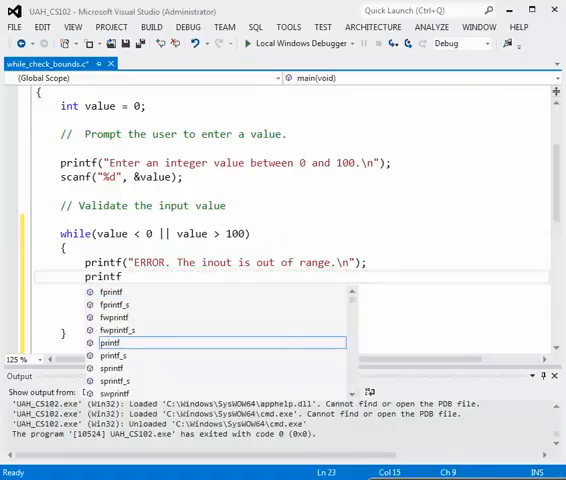
text(()
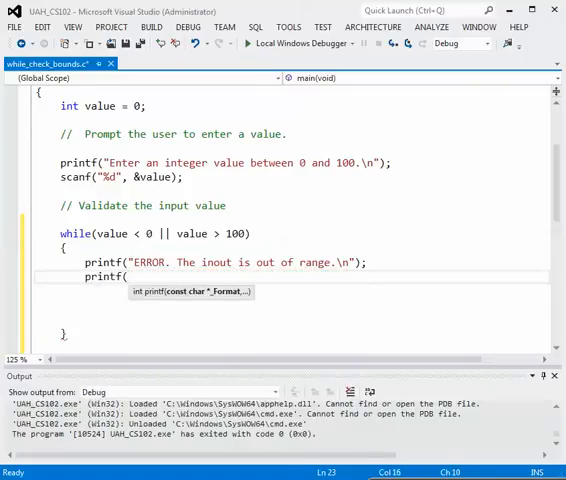
text(Plea)
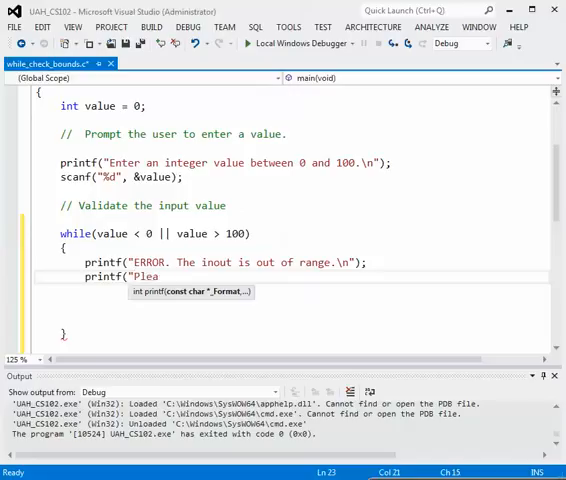
text(se enter a value)
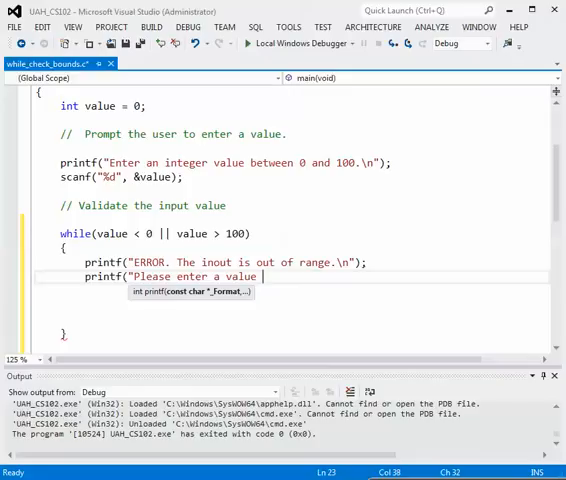
text(betwe)
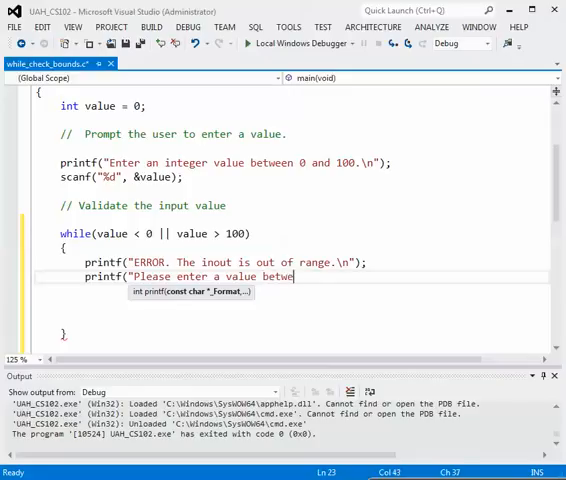
text(en)
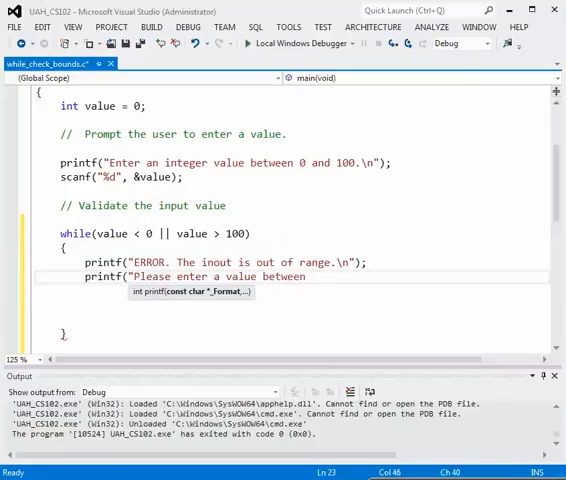
text(0 and 10)
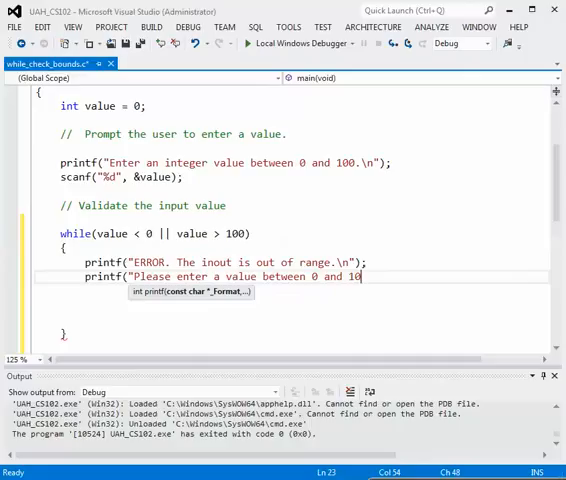
text(0)
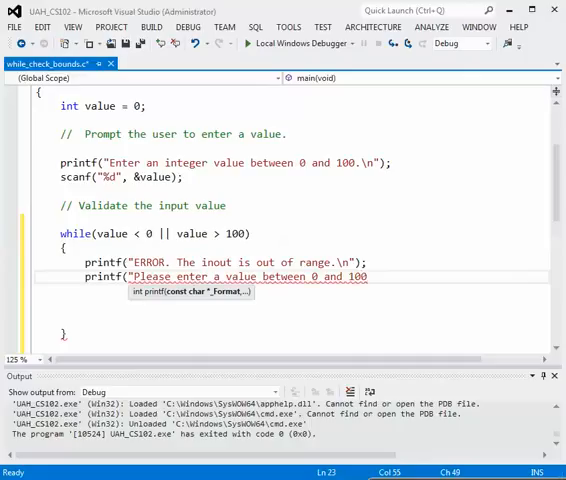
text(.\n")
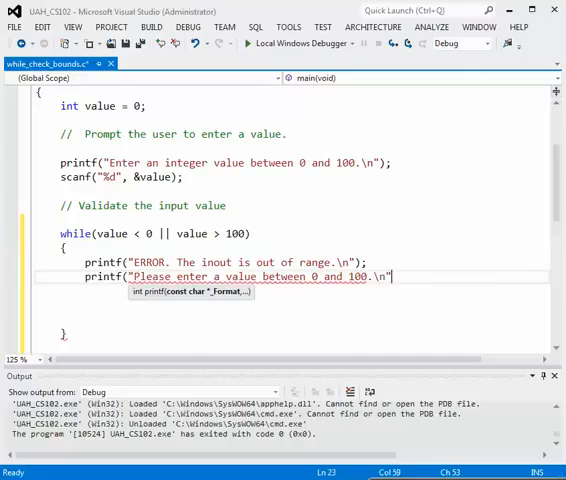
key(enter)
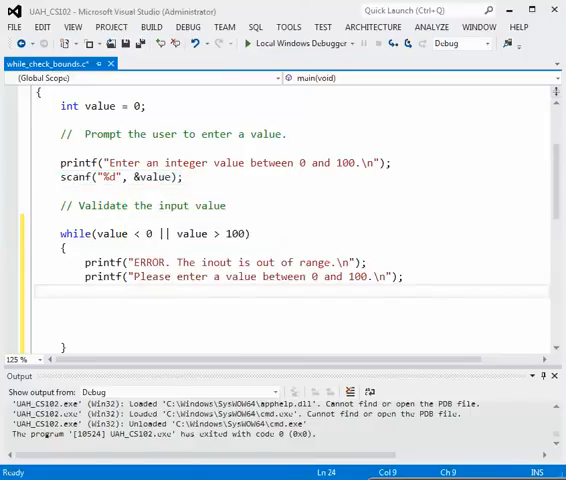
Add scanf("%d", &value); in the loop and correct 'inout' to 'input'.
text(scanf("%d", &value);)
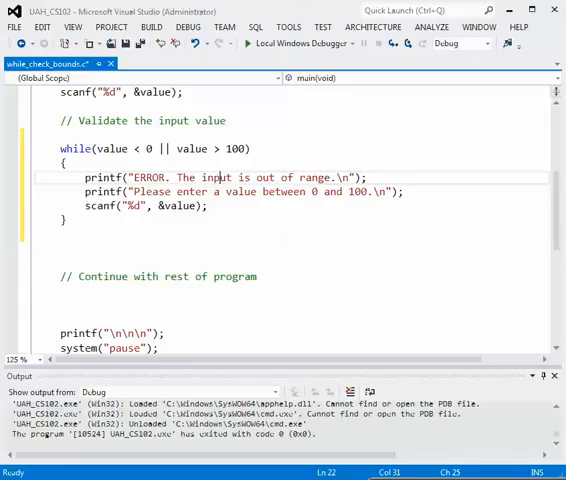
click(206, 207)
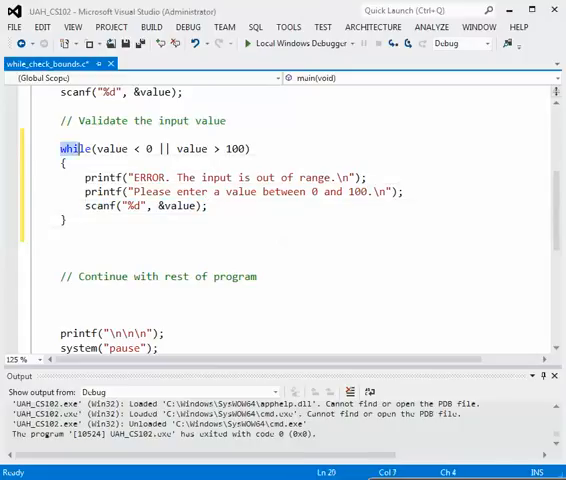
drag(85, 148, 250, 148)
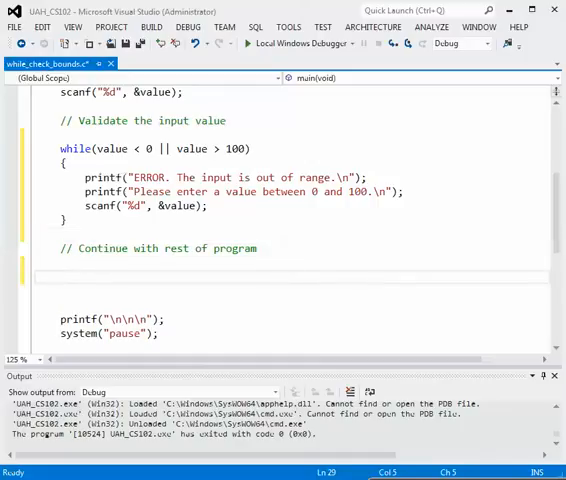
Type printf("The input %d has been validated.\n", value); below the continue comment.
click(63, 277)
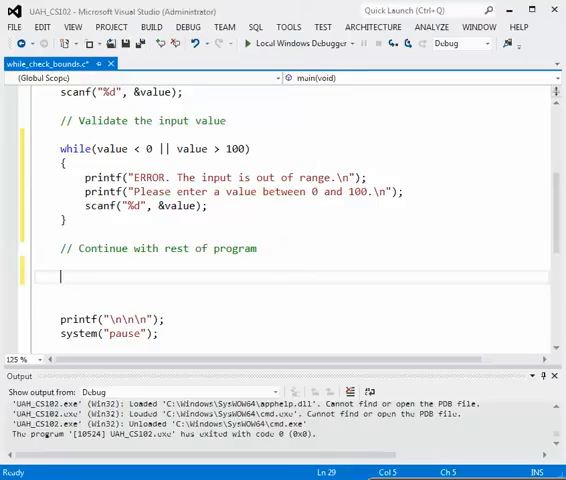
text(p)
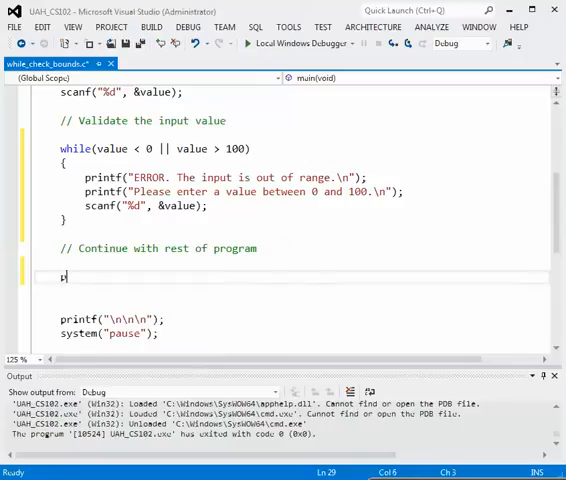
text(printf)
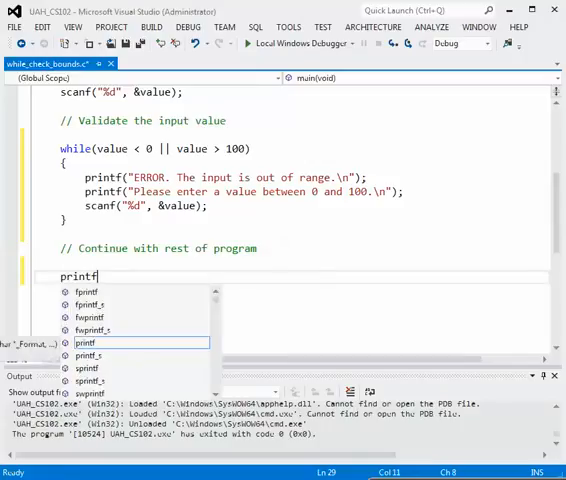
text((")
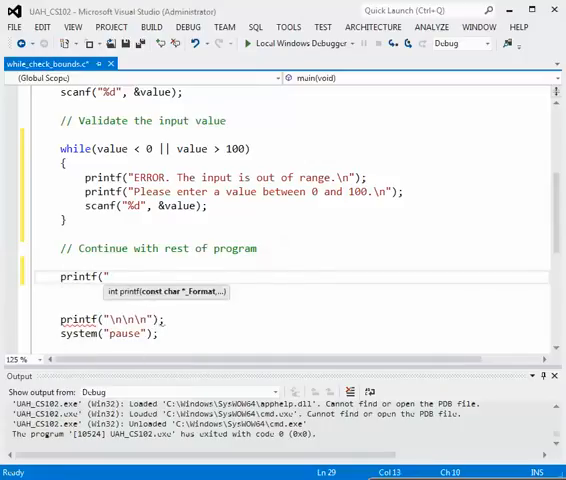
text(The input)
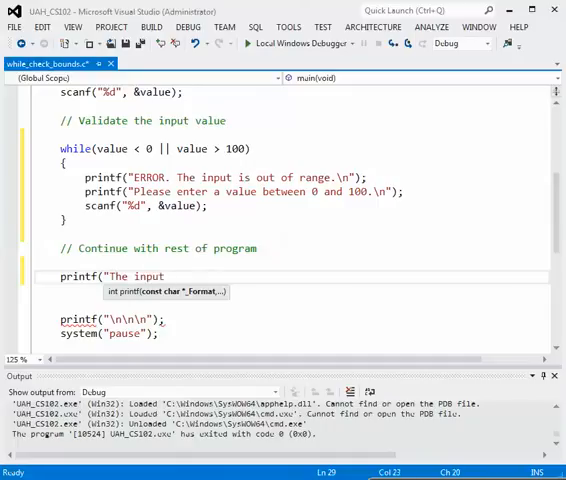
text(%)
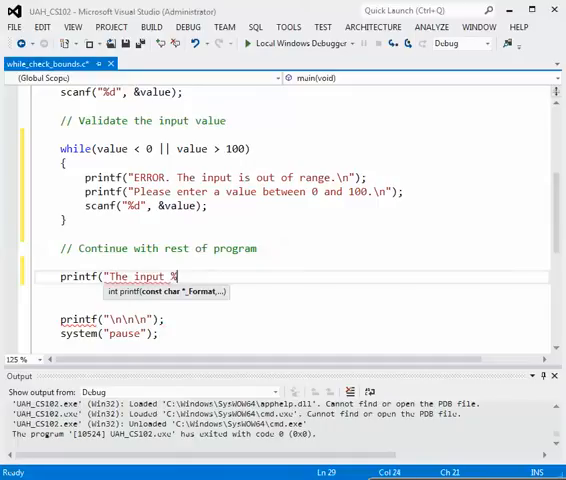
text(d has)
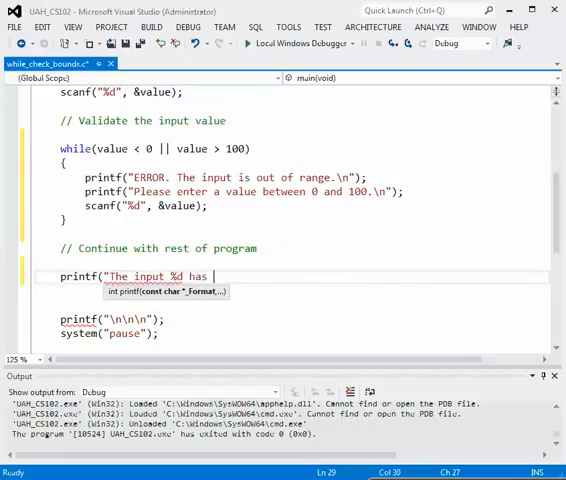
text(been vali)
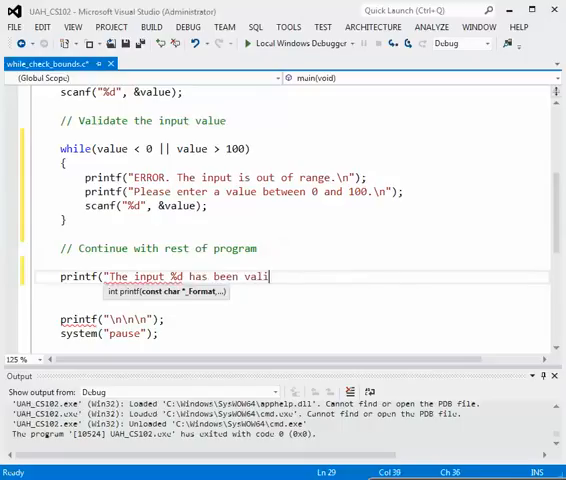
text(dated)
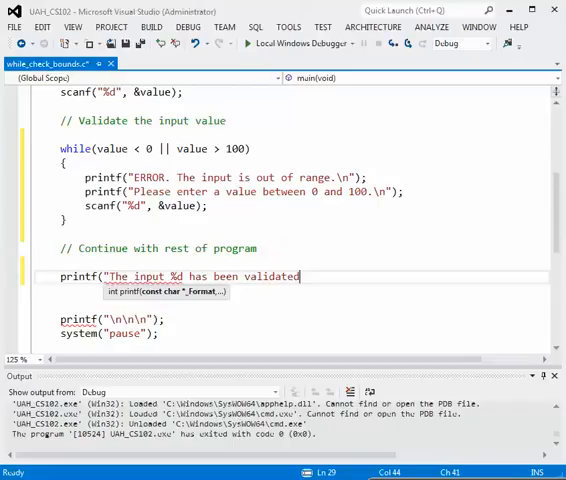
text(.\n)
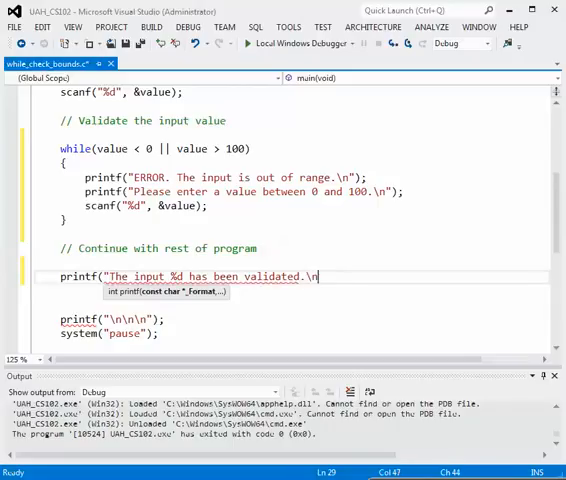
text(, value);)
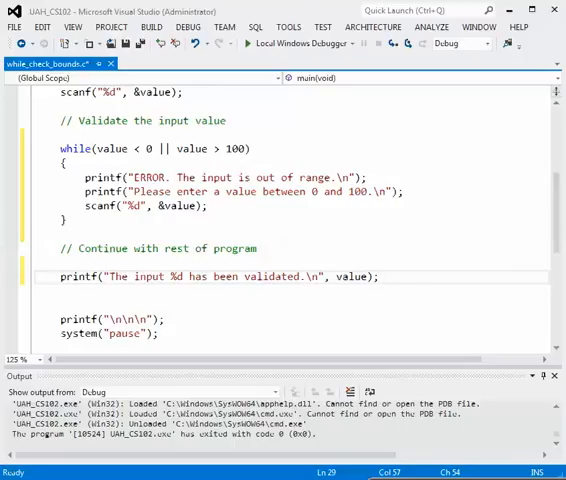
scroll(up, 3)
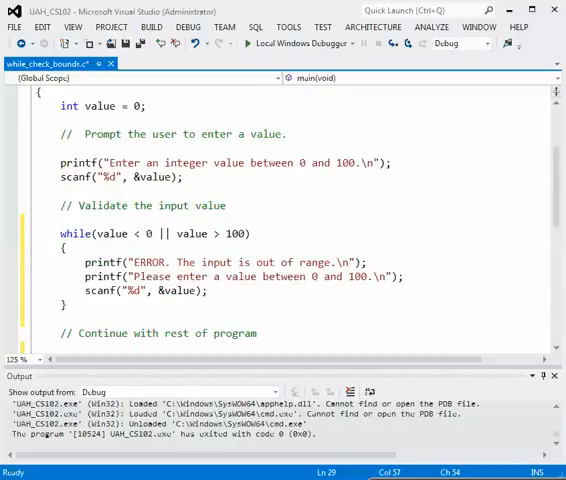
Run with Local Windows Debugger and enter 120, -9 and 200 in the console.
click(150, 27)
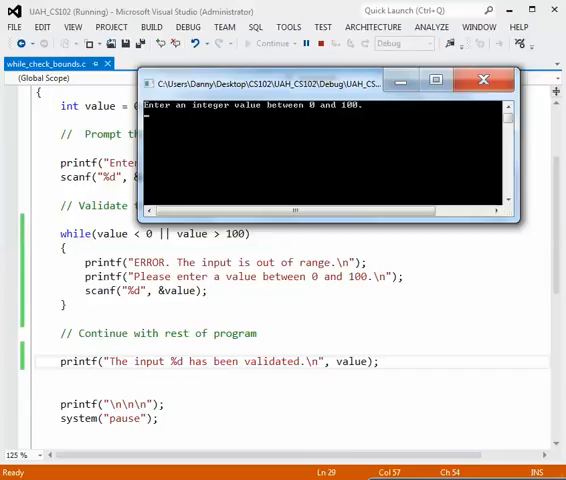
text(120)
text(-9)
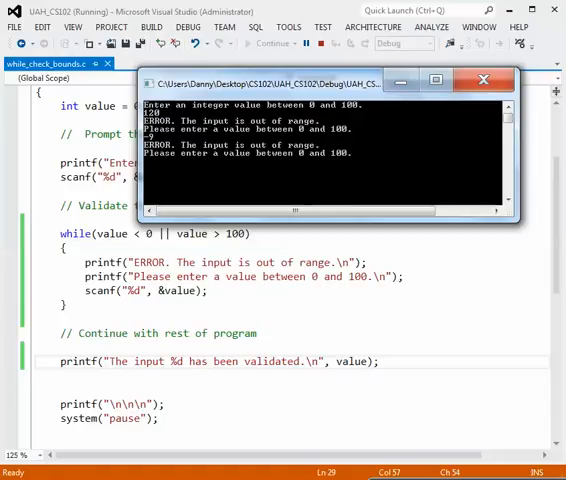
text(200)
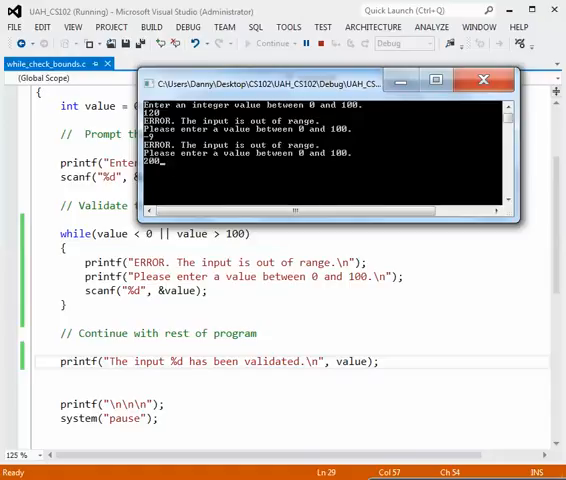
text(200)
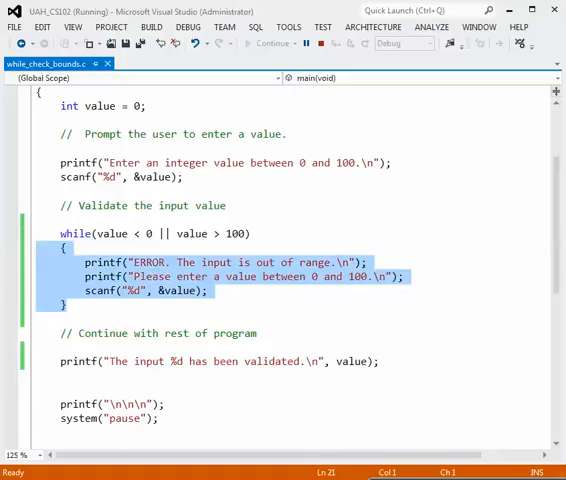
scroll(down, 3)
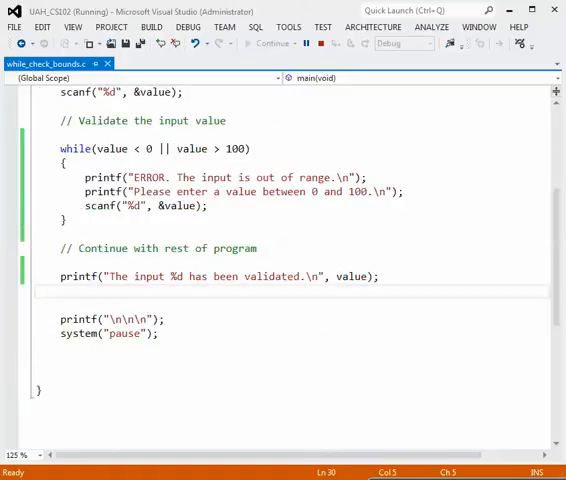